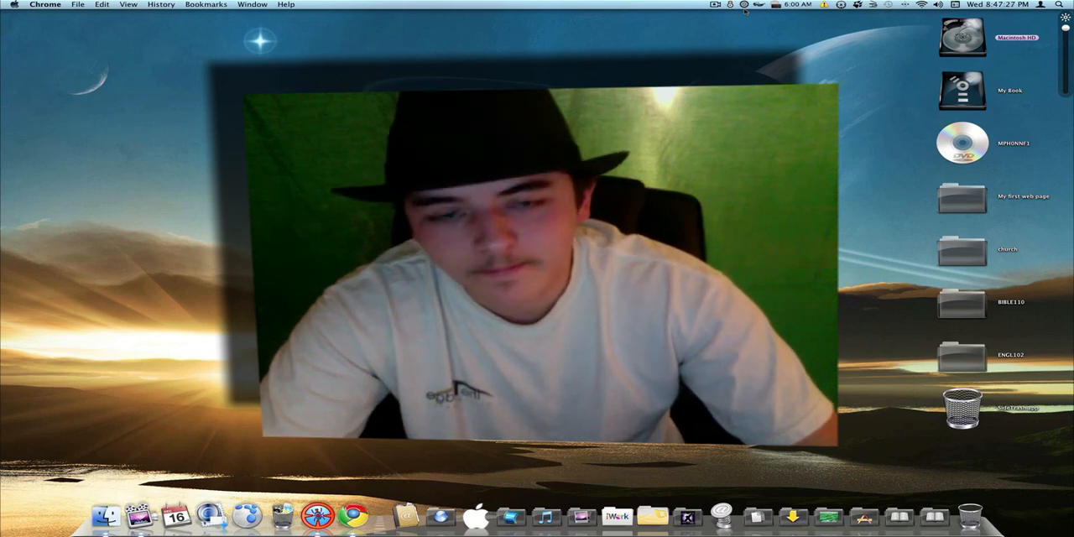
Bring up iAlertU's Camera preferences and Lockdown's iSight preferences side by side.
{"action": "left_click", "coordinate": [744, 5]}
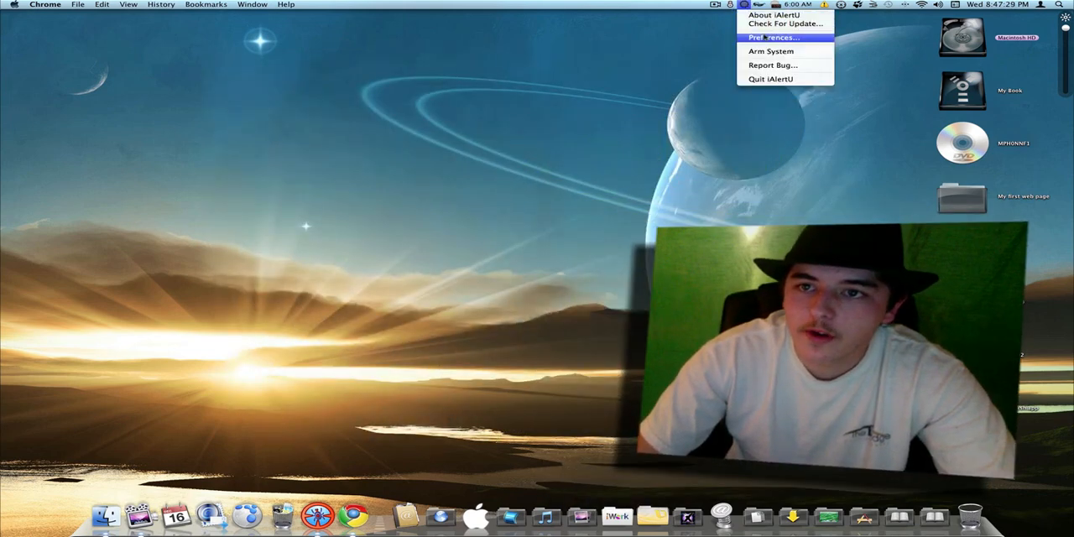
{"action": "left_click", "coordinate": [772, 37]}
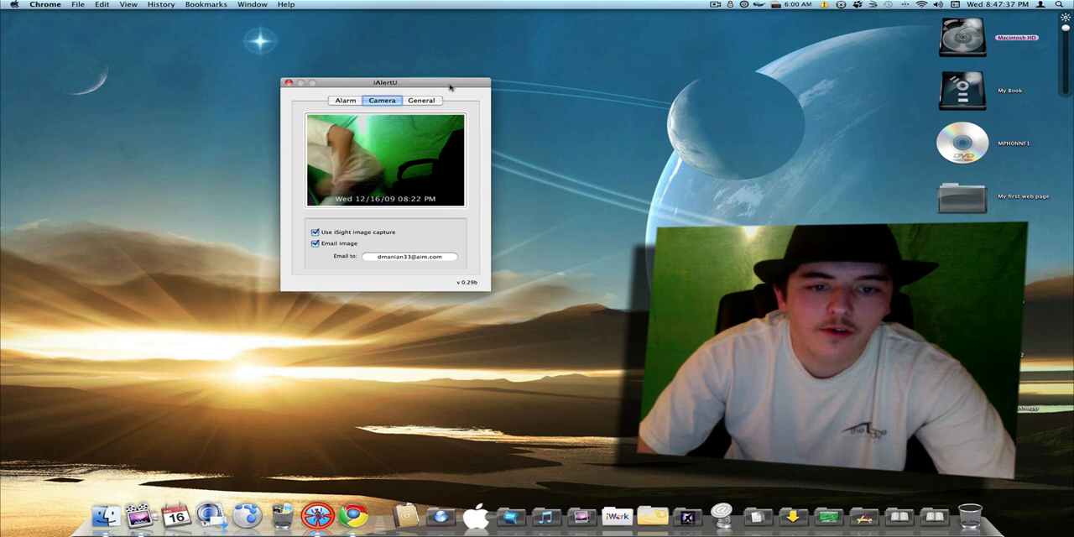
{"action": "left_click", "coordinate": [741, 5]}
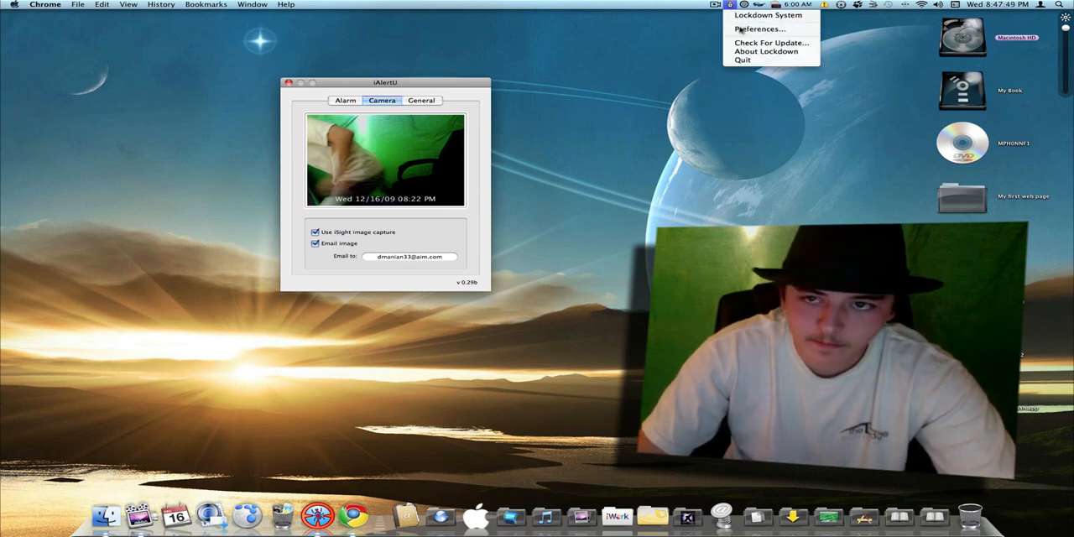
{"action": "left_click", "coordinate": [759, 29]}
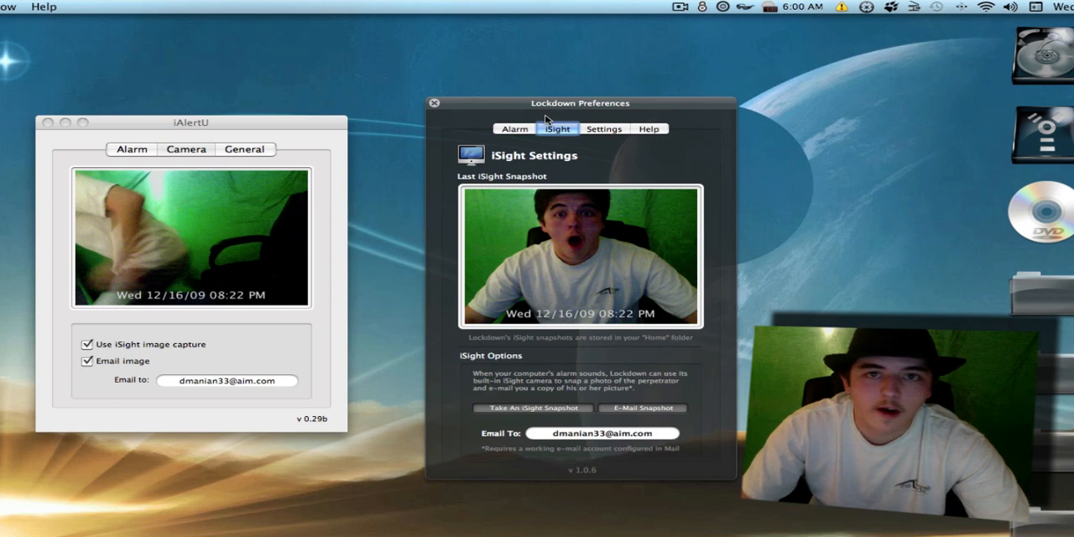
{"action": "mouse_move", "coordinate": [590, 170]}
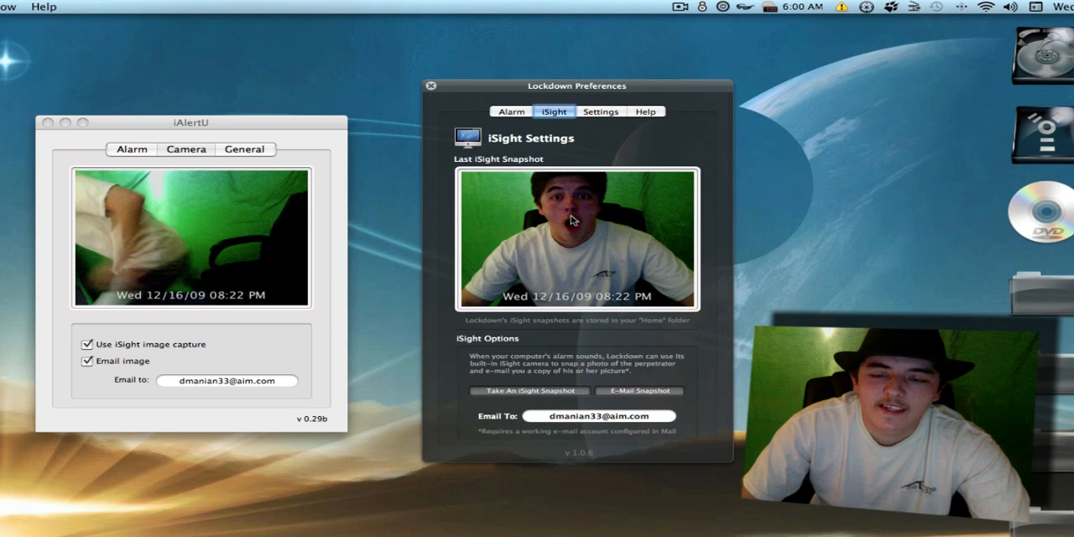
{"action": "mouse_move", "coordinate": [576, 233]}
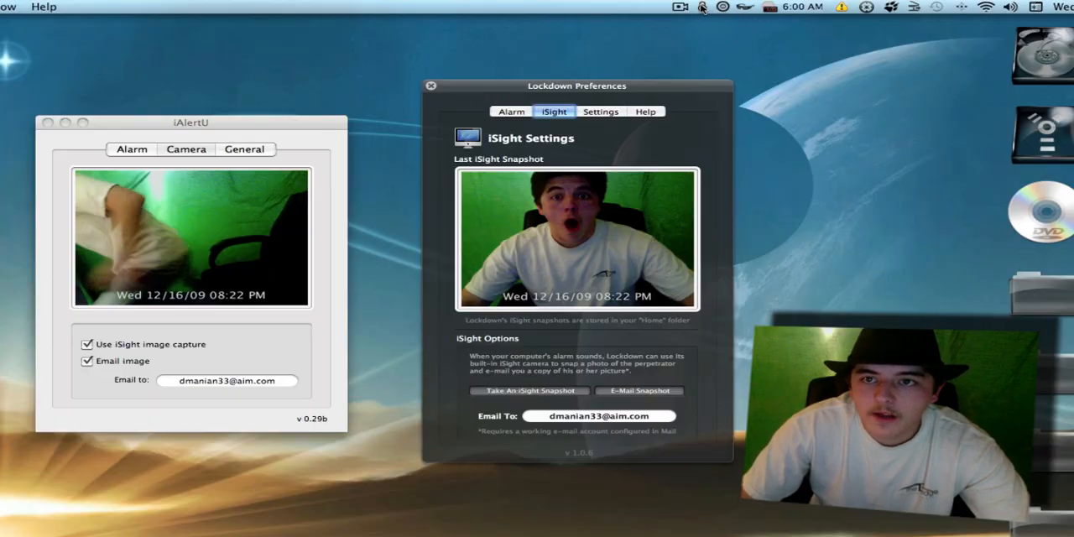
Compare the iAlertU menu commands, then show Lockdown's Help page.
{"action": "left_click", "coordinate": [723, 6]}
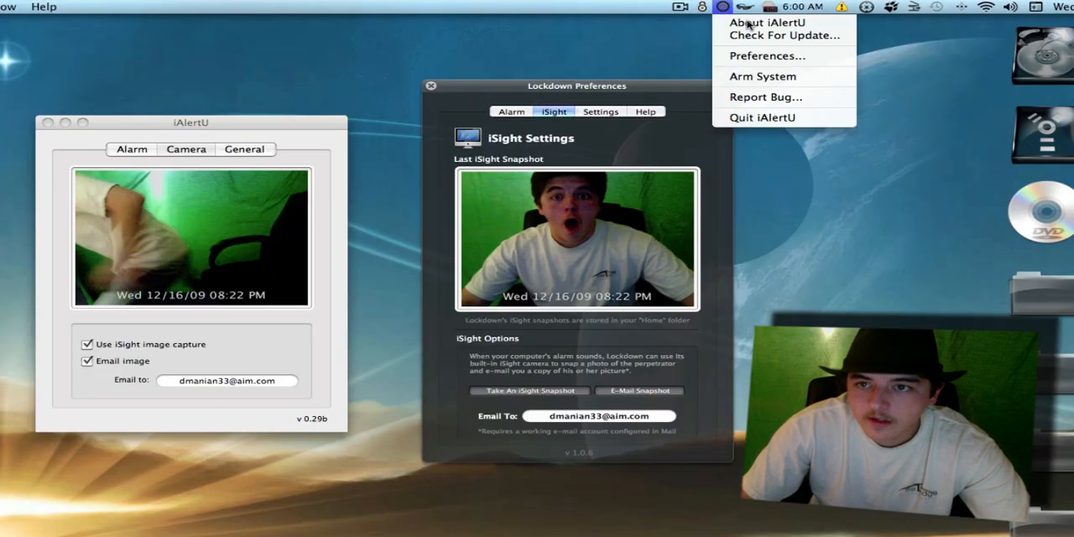
{"action": "mouse_move", "coordinate": [703, 17]}
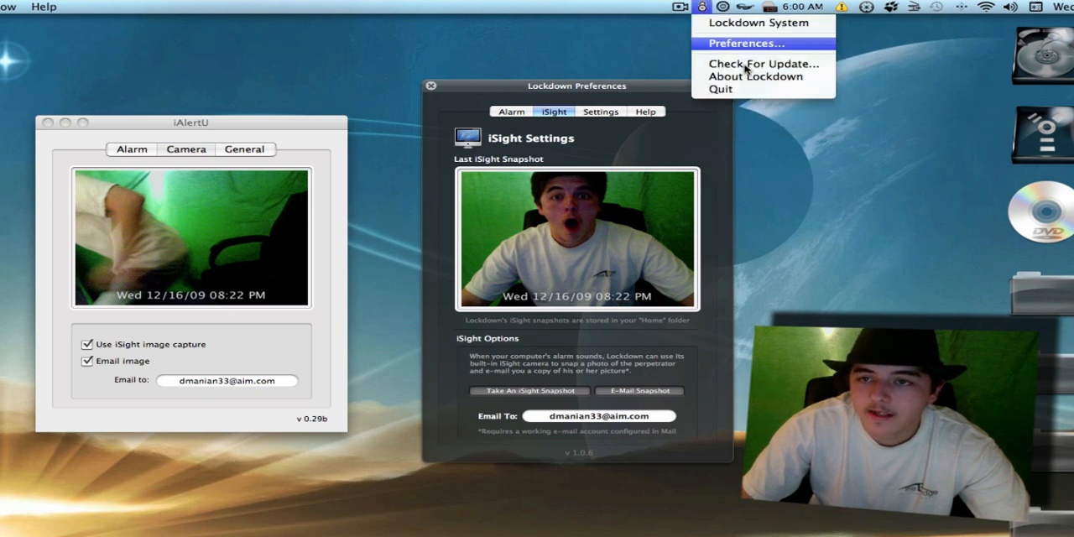
{"action": "left_click", "coordinate": [708, 7]}
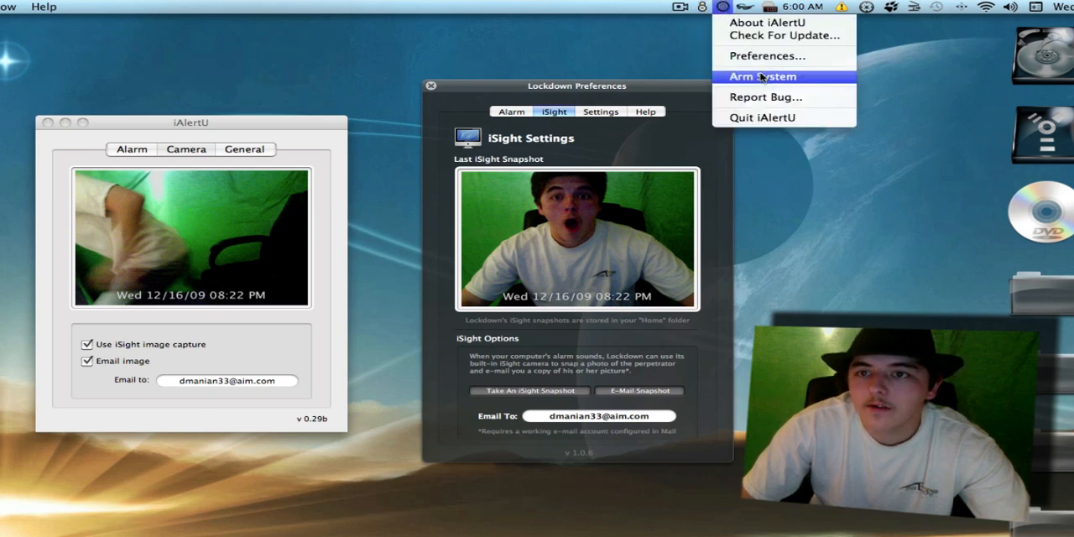
{"action": "mouse_move", "coordinate": [764, 98]}
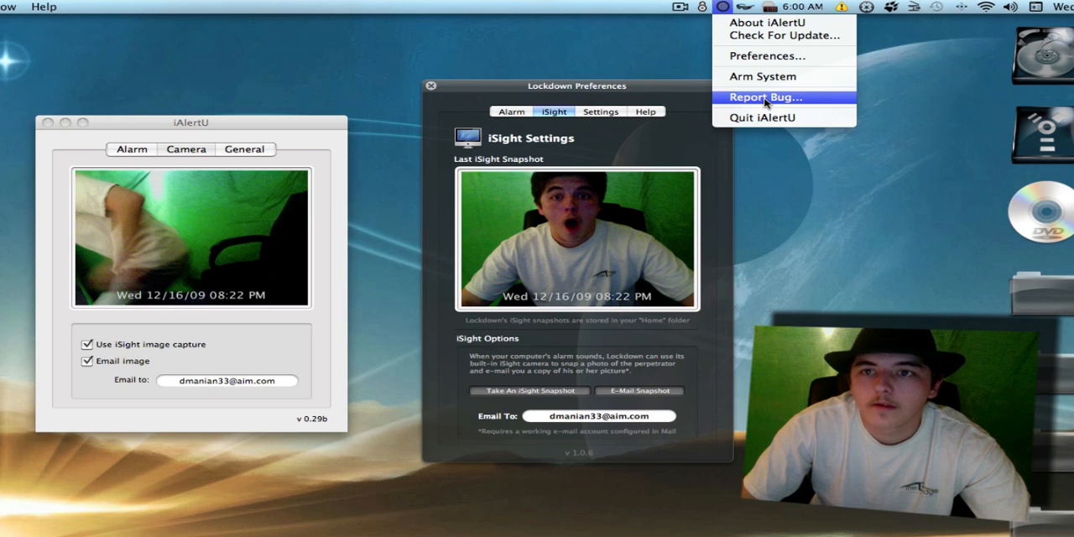
{"action": "left_click", "coordinate": [186, 148]}
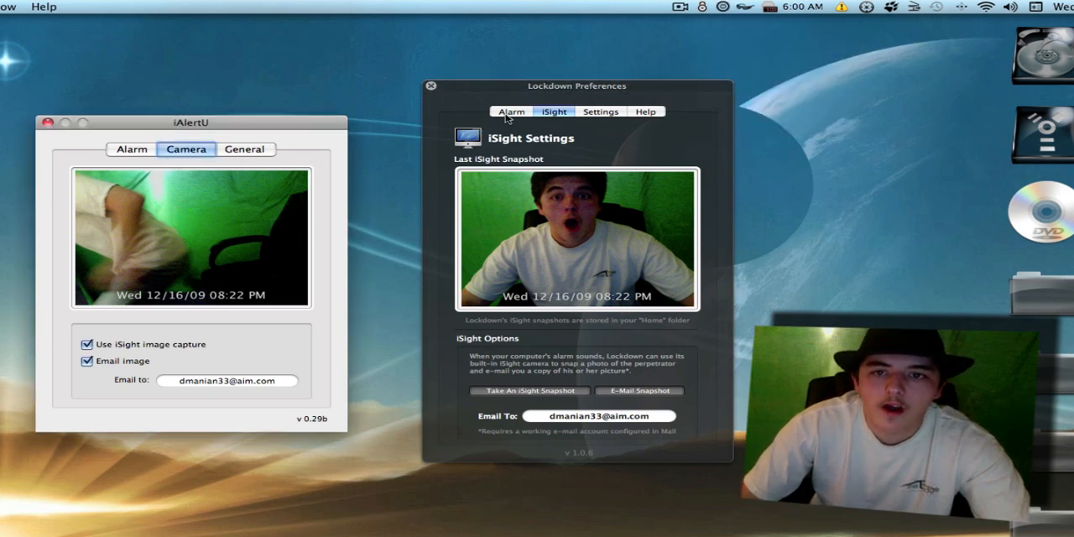
{"action": "left_click", "coordinate": [644, 111]}
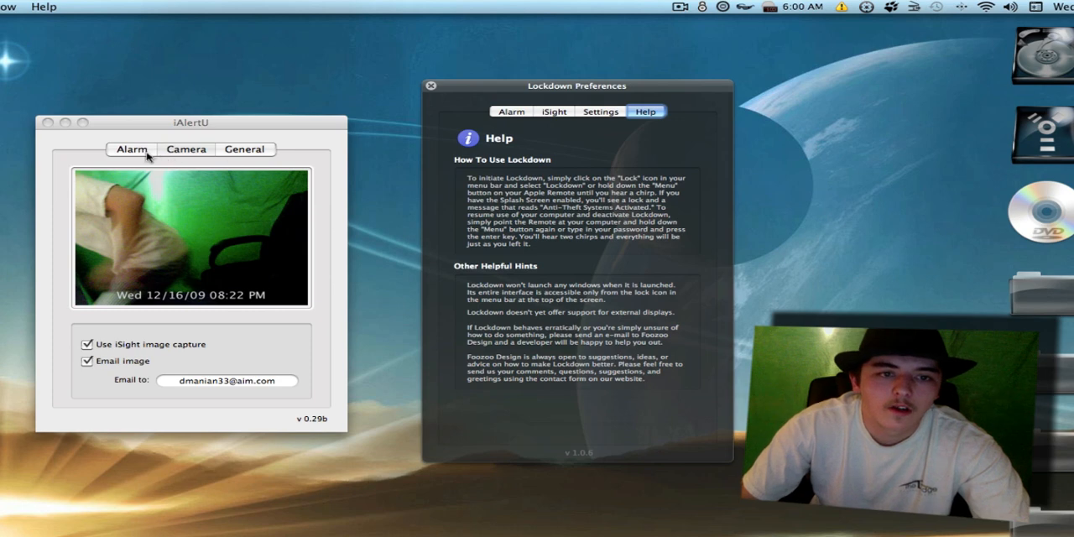
Compare both Alarm pages, set Lockdown's motion sensitivity to the midpoint, and return to iSight.
{"action": "left_click", "coordinate": [131, 148]}
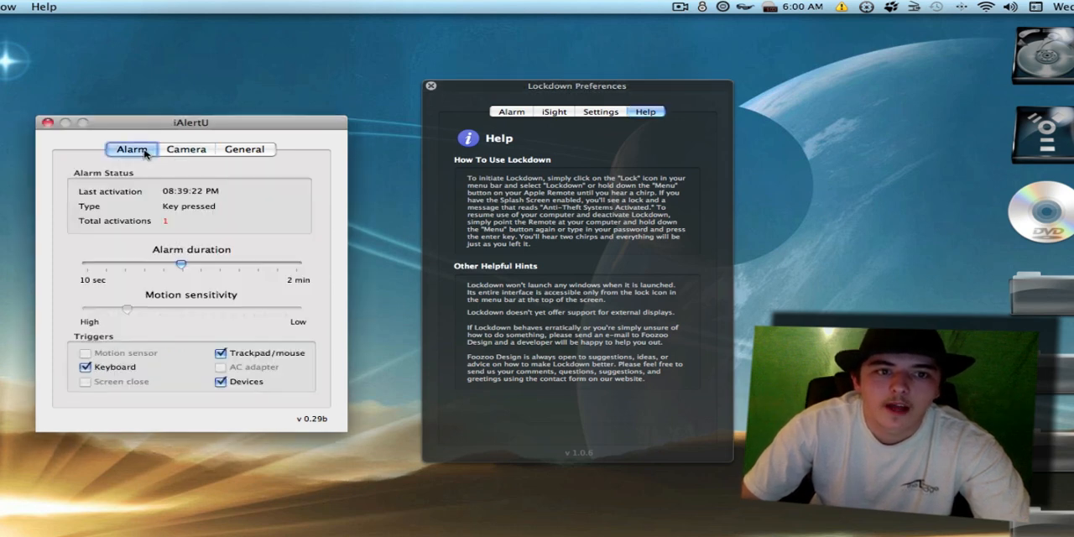
{"action": "left_click", "coordinate": [510, 111]}
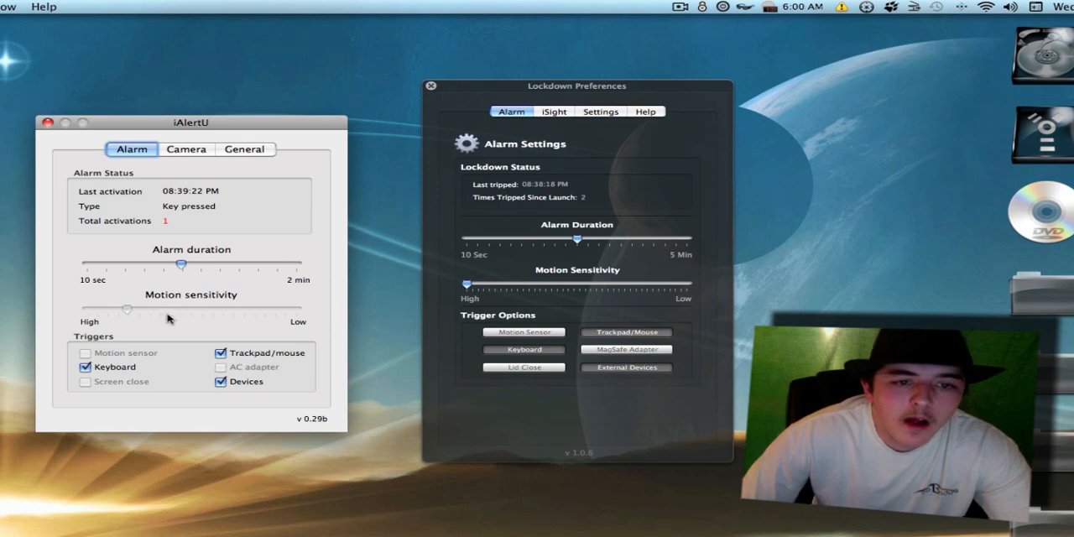
{"action": "mouse_move", "coordinate": [154, 313]}
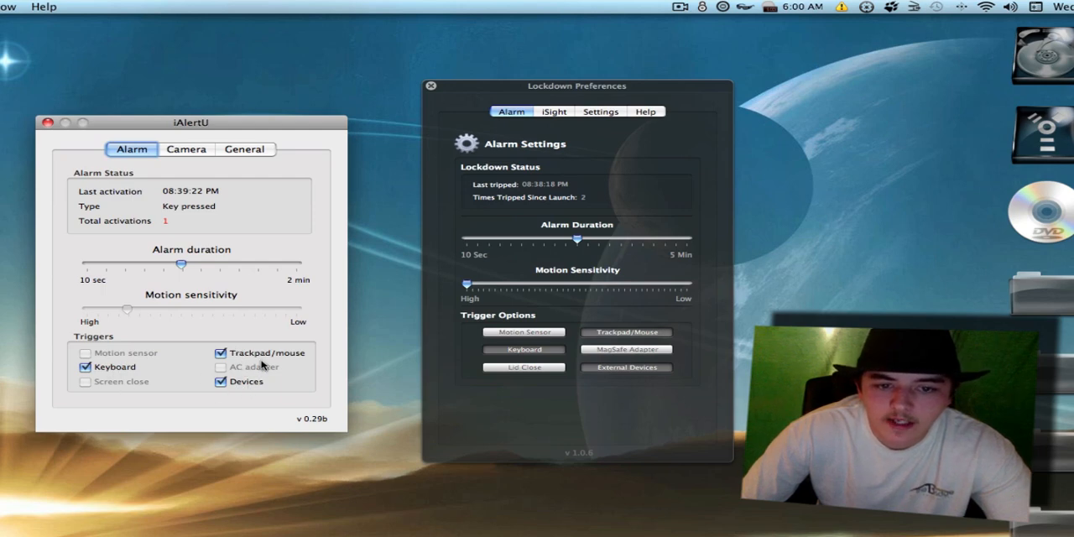
{"action": "mouse_move", "coordinate": [601, 345]}
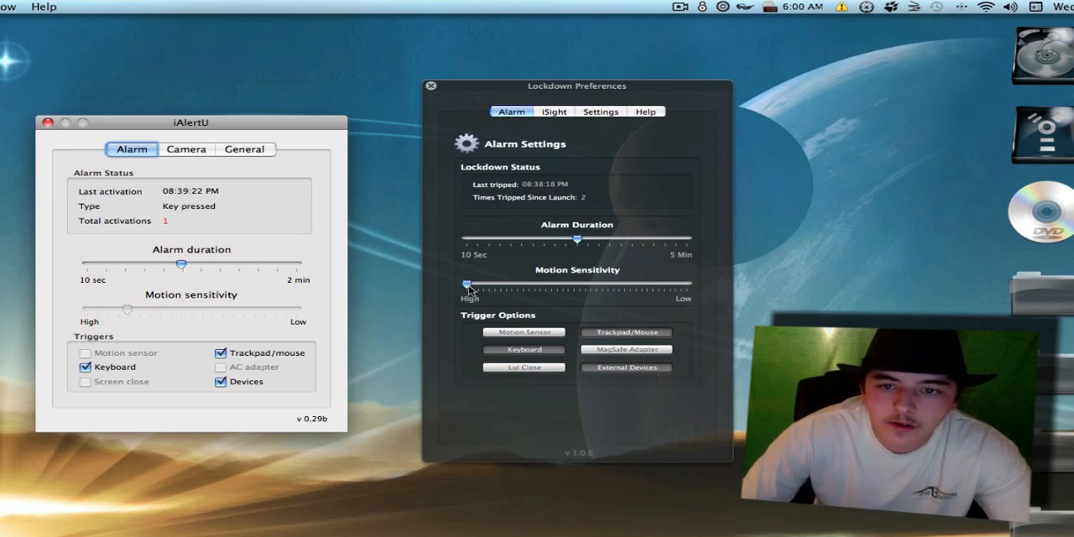
{"action": "left_click_drag", "start_coordinate": [466, 285], "coordinate": [611, 285]}
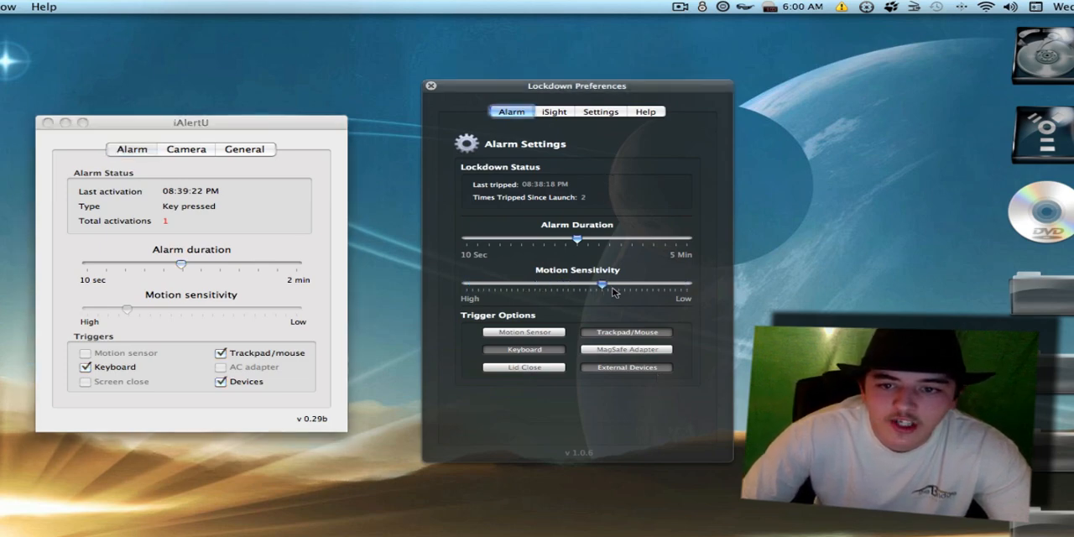
{"action": "left_click", "coordinate": [554, 111]}
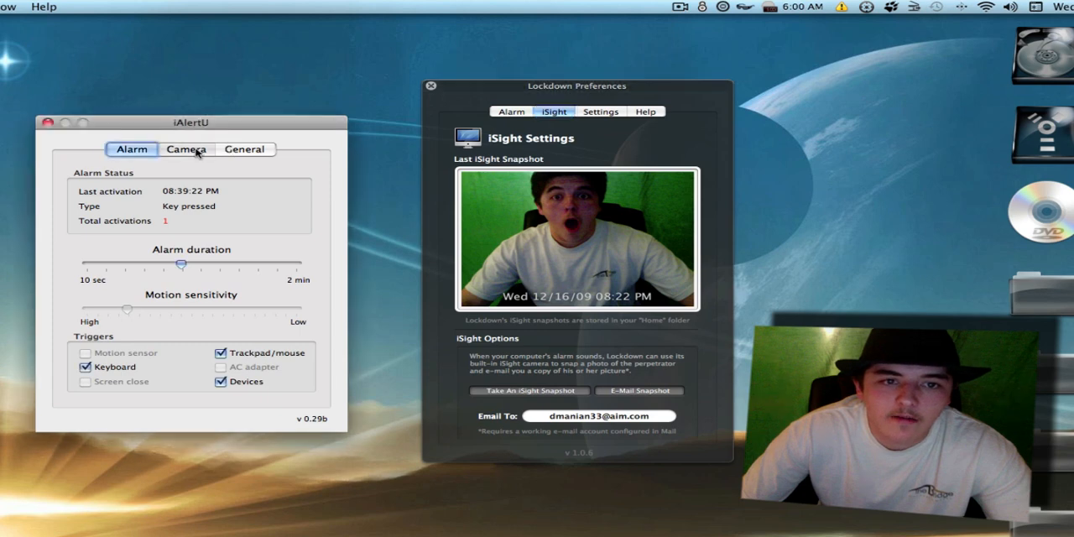
Show iAlertU's Camera settings beside Lockdown's general Settings page.
{"action": "left_click", "coordinate": [187, 147]}
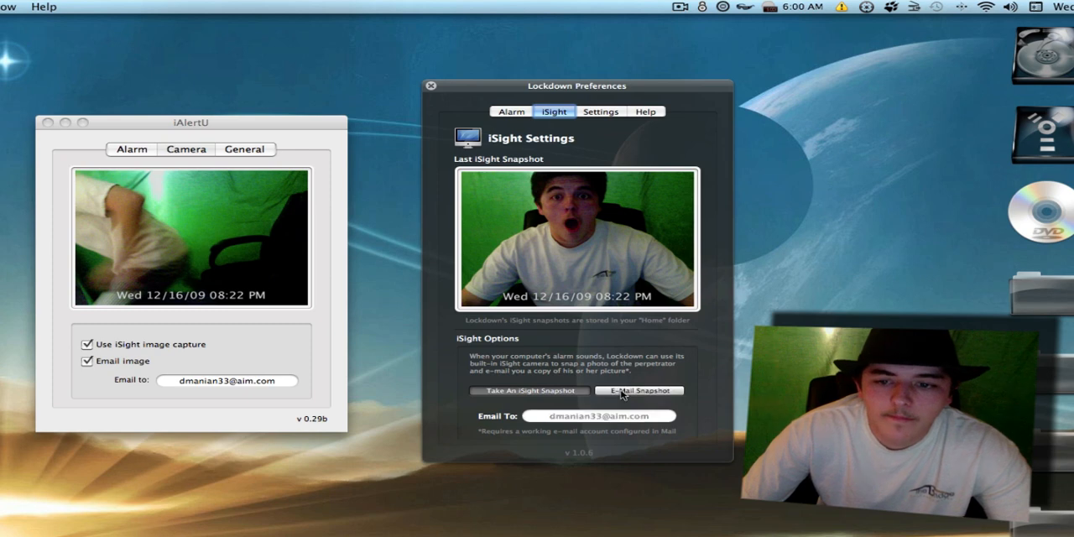
{"action": "left_click", "coordinate": [529, 391]}
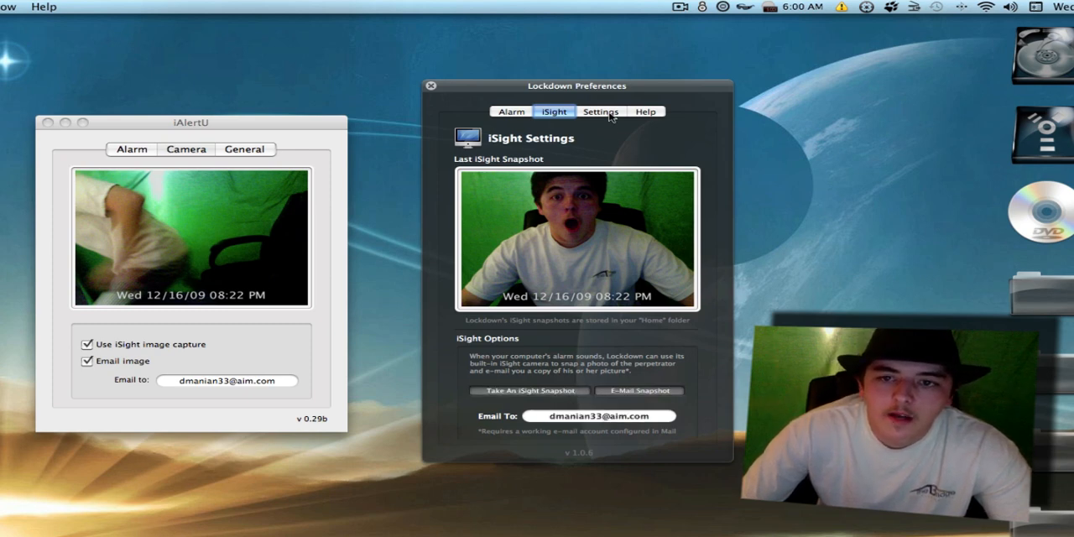
{"action": "left_click", "coordinate": [601, 111]}
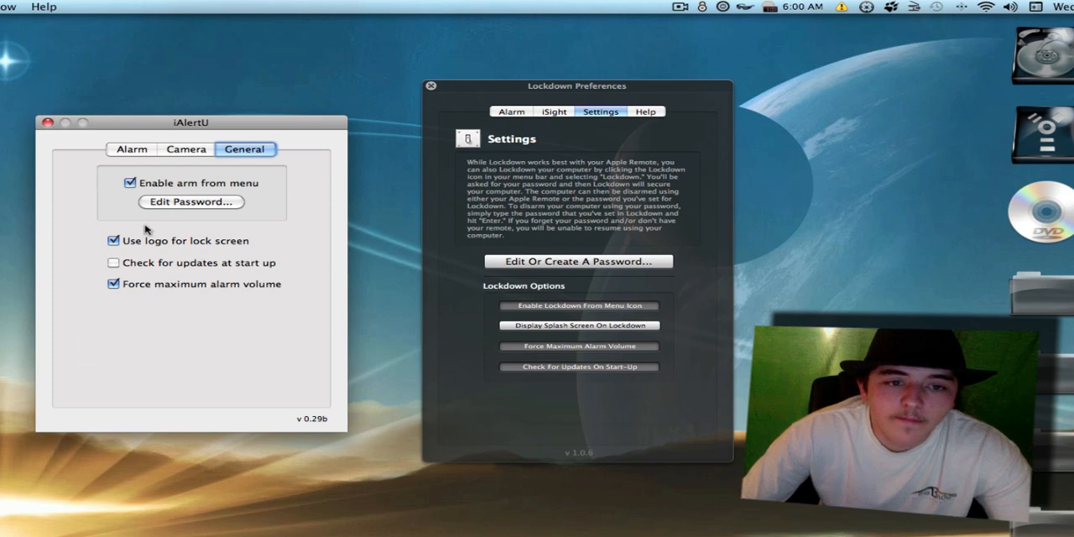
{"action": "mouse_move", "coordinate": [389, 239]}
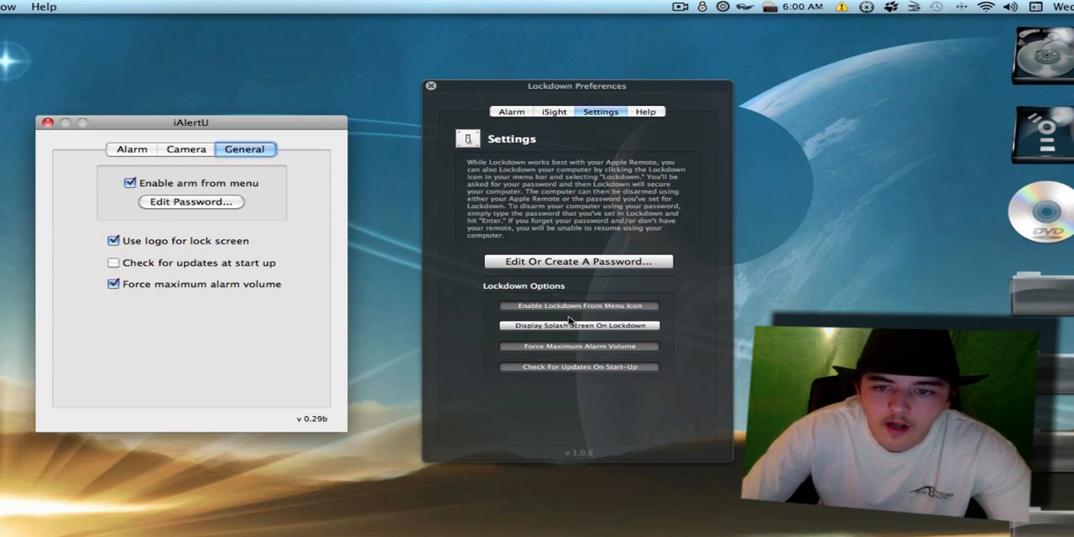
{"action": "mouse_move", "coordinate": [528, 373]}
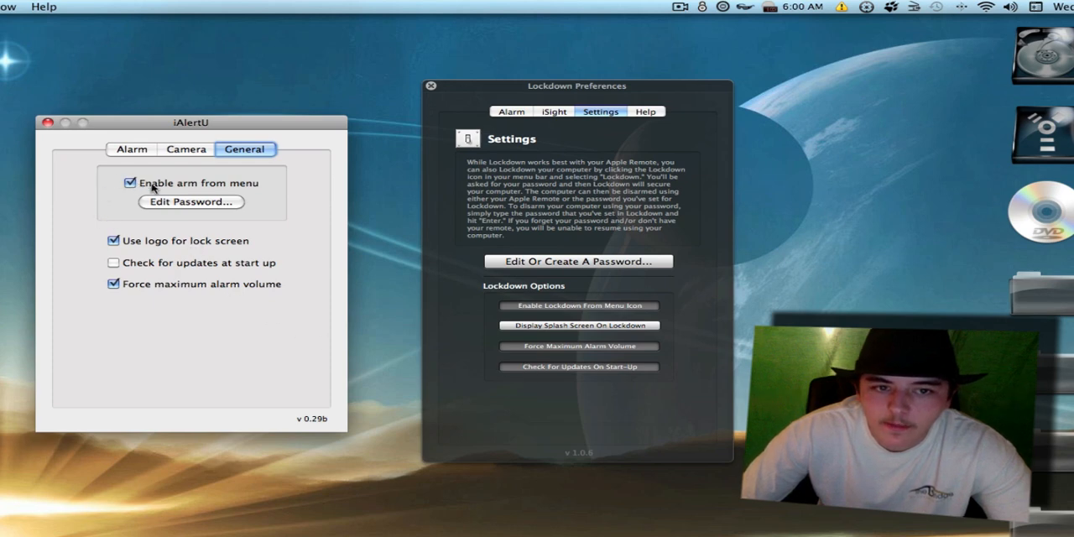
{"action": "mouse_move", "coordinate": [514, 159]}
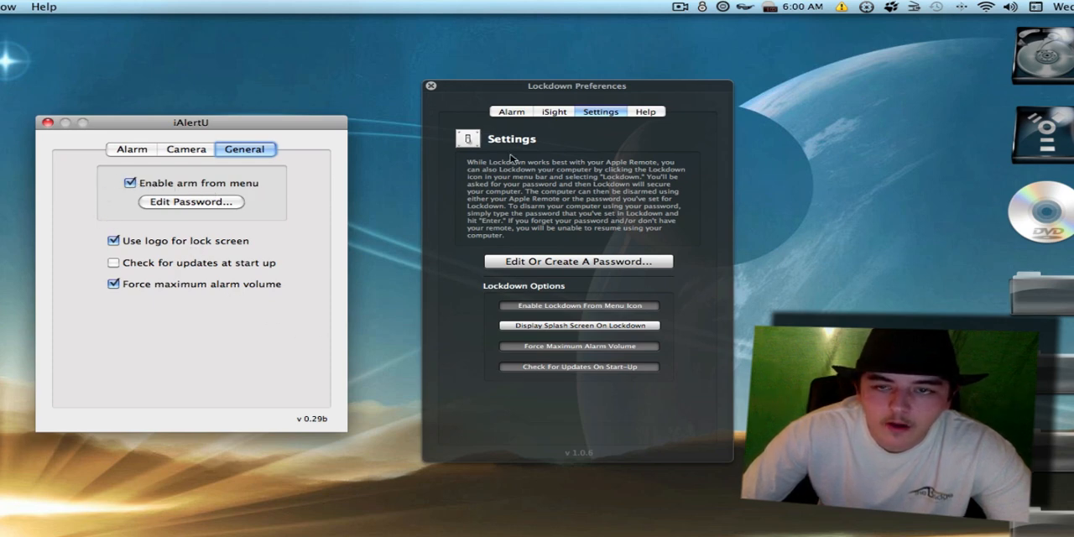
Return Lockdown to its Settings page beside iAlertU's General settings.
{"action": "left_click", "coordinate": [708, 6]}
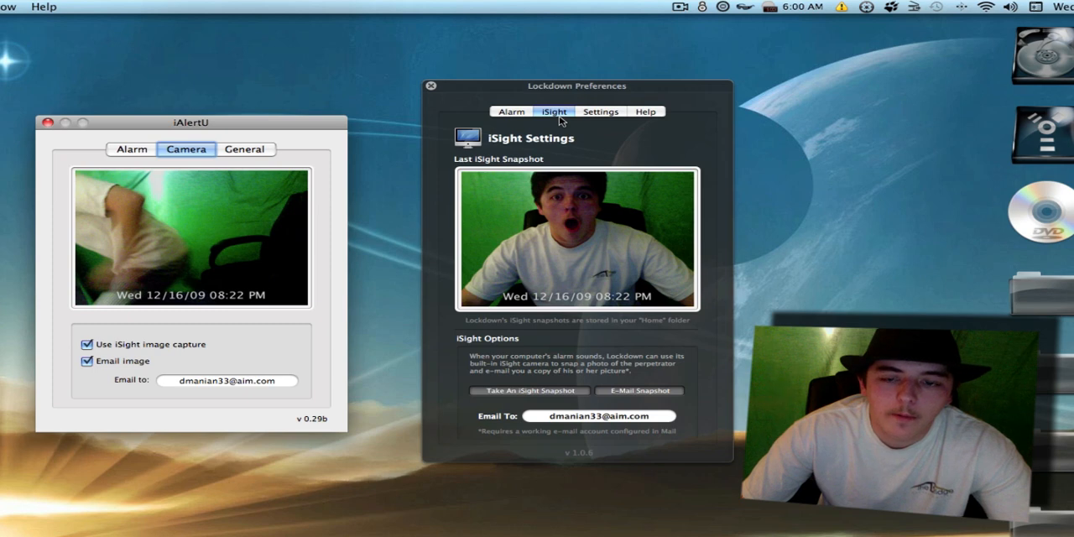
{"action": "left_click", "coordinate": [601, 110]}
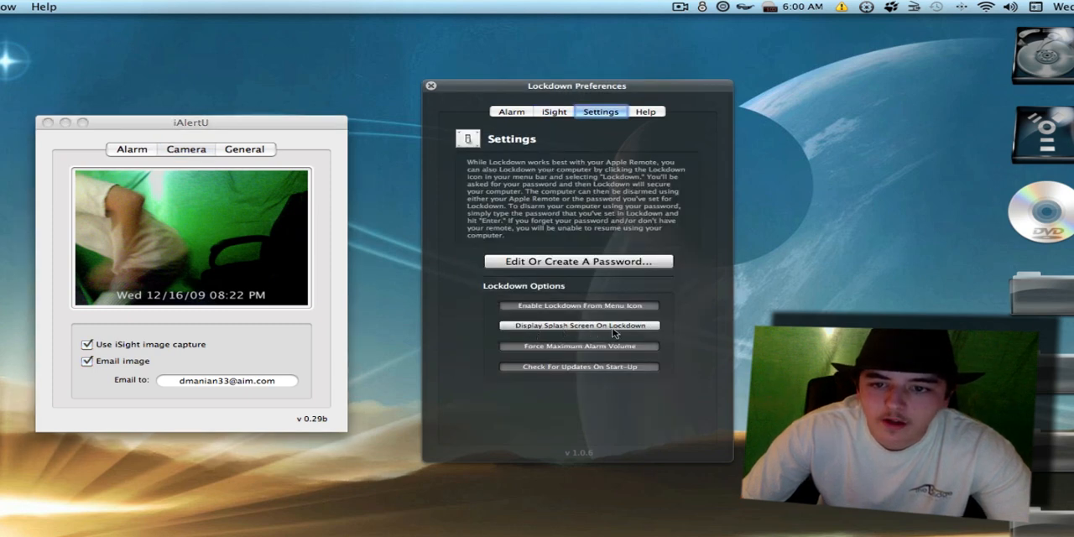
{"action": "left_click", "coordinate": [245, 148]}
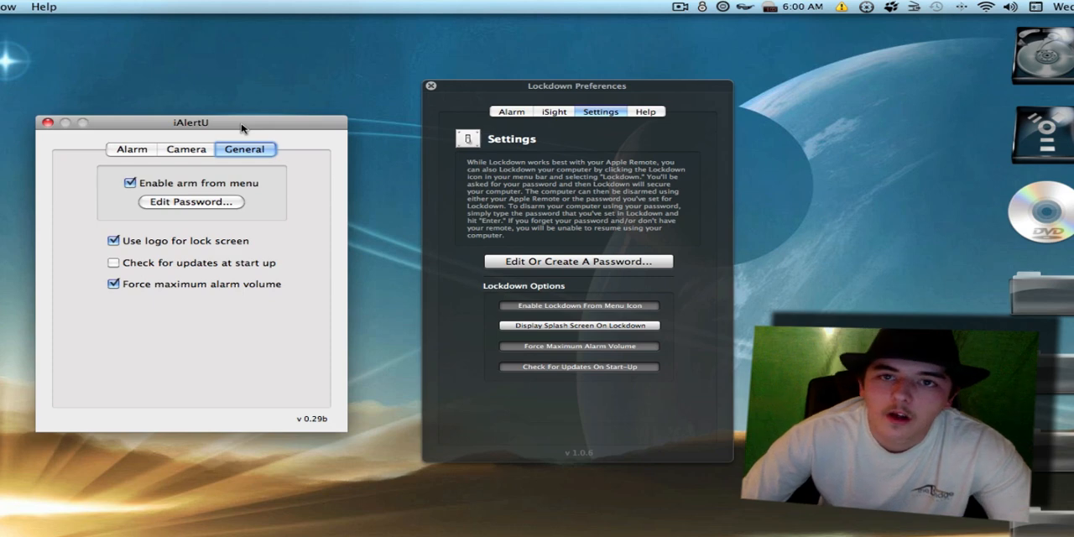
{"action": "mouse_move", "coordinate": [229, 132]}
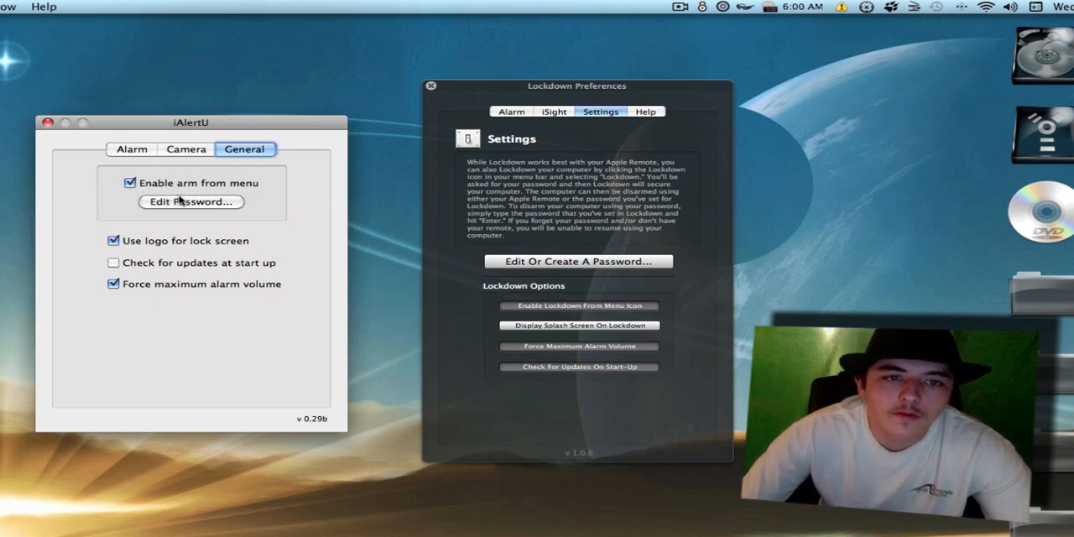
Arm the iAlertU system from its menu, entering 'password' at the prompt.
{"action": "left_click", "coordinate": [724, 6]}
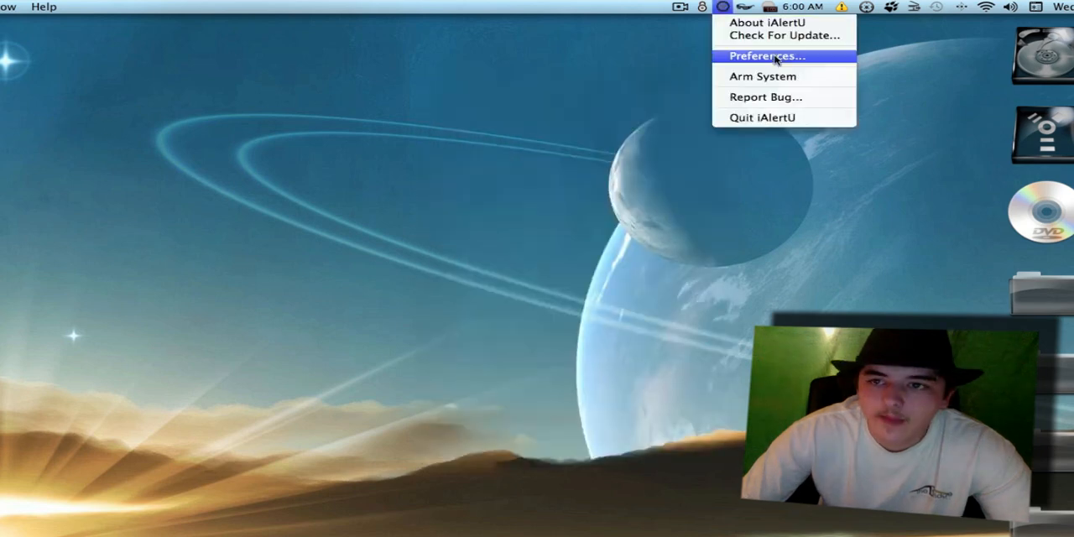
{"action": "left_click", "coordinate": [760, 76]}
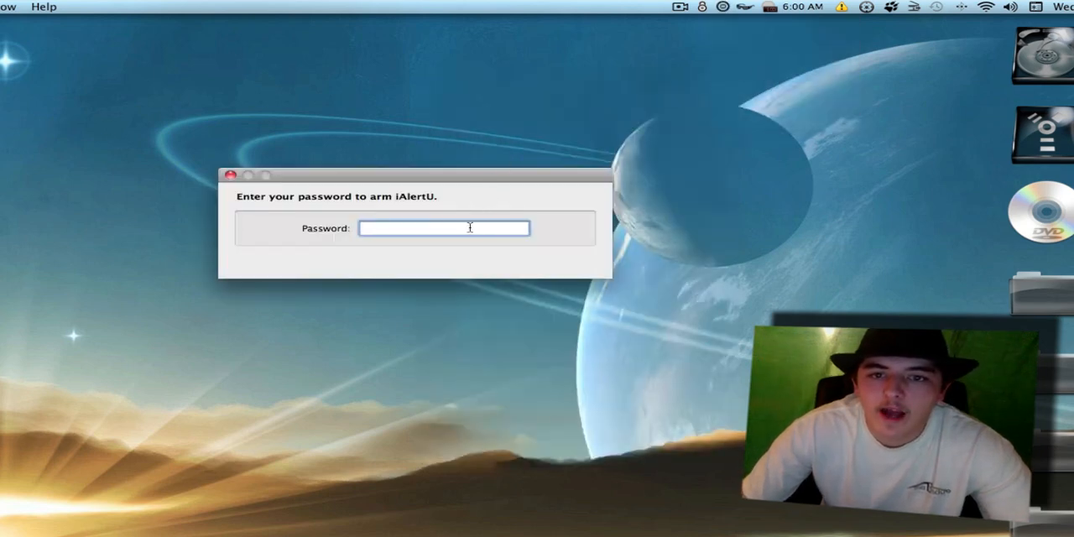
{"action": "type", "text": "password"}
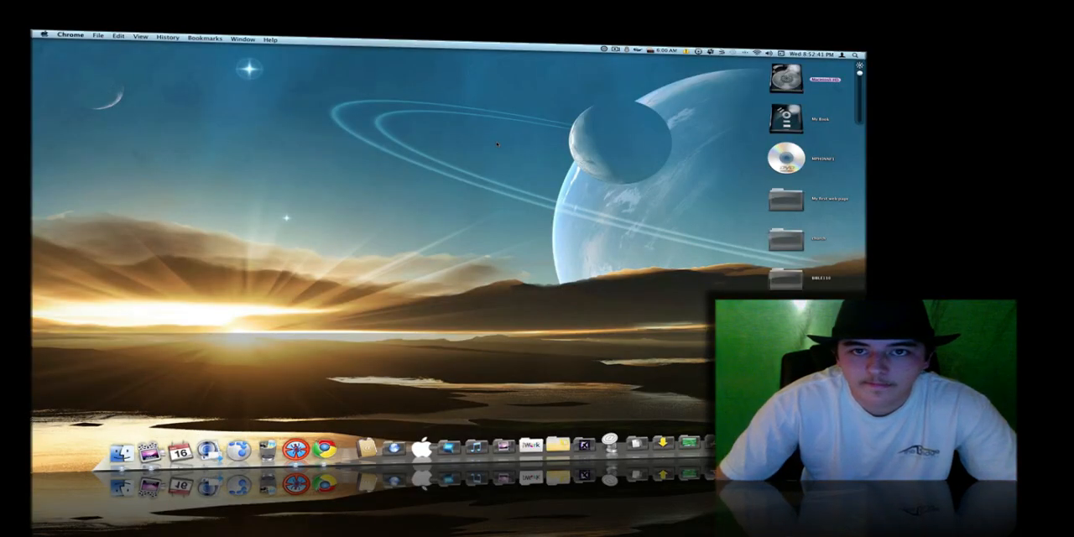
Disarm the armed iAlertU system from its menu.
{"action": "left_click", "coordinate": [606, 52]}
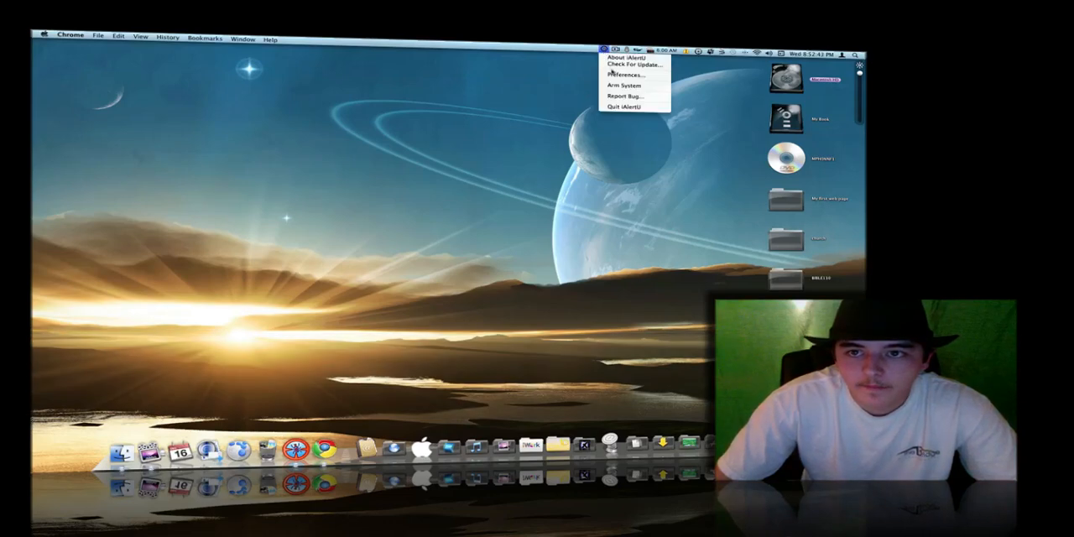
{"action": "left_click", "coordinate": [619, 83]}
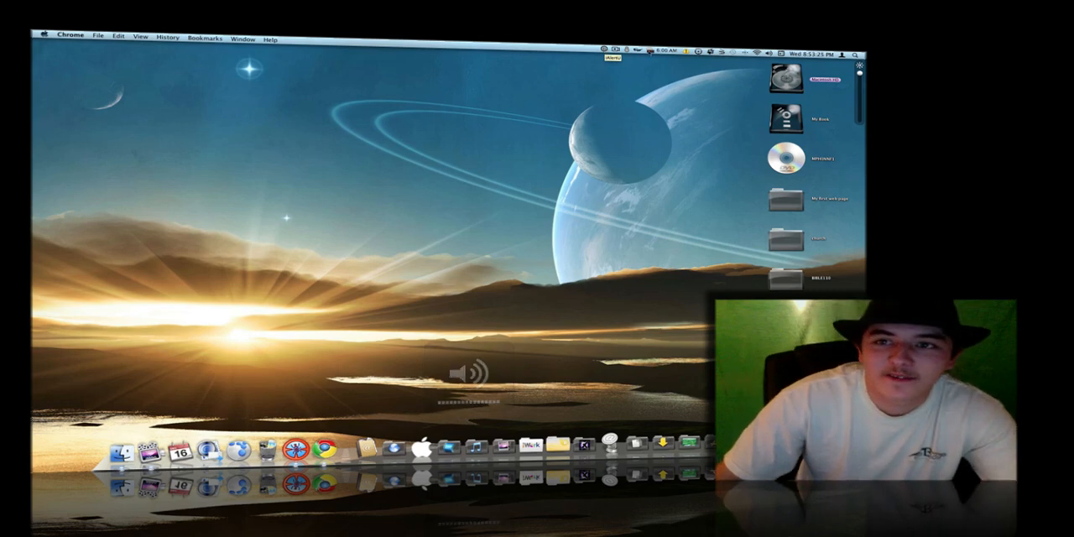
{"action": "left_click", "coordinate": [631, 52]}
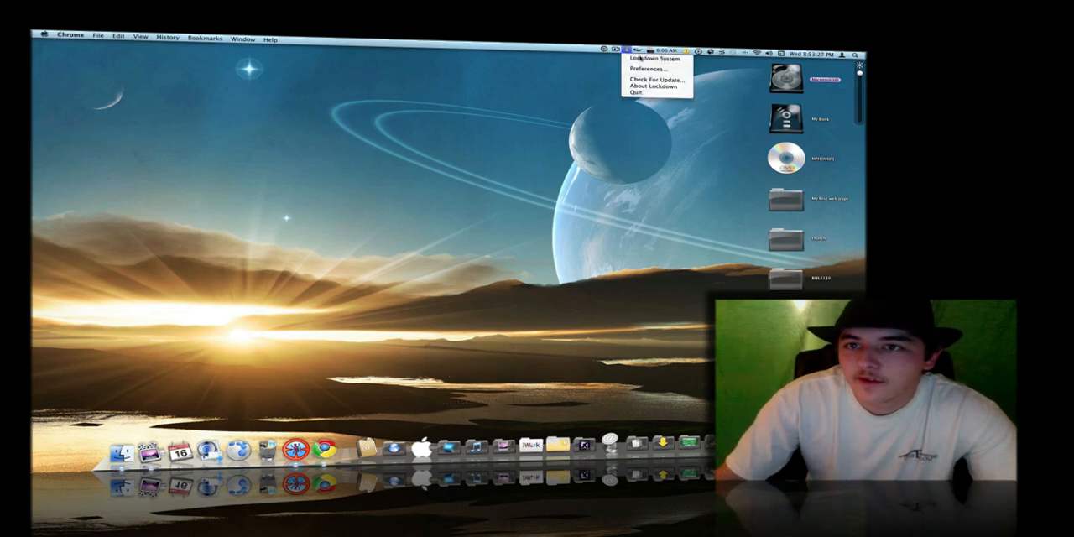
{"action": "left_click", "coordinate": [653, 57]}
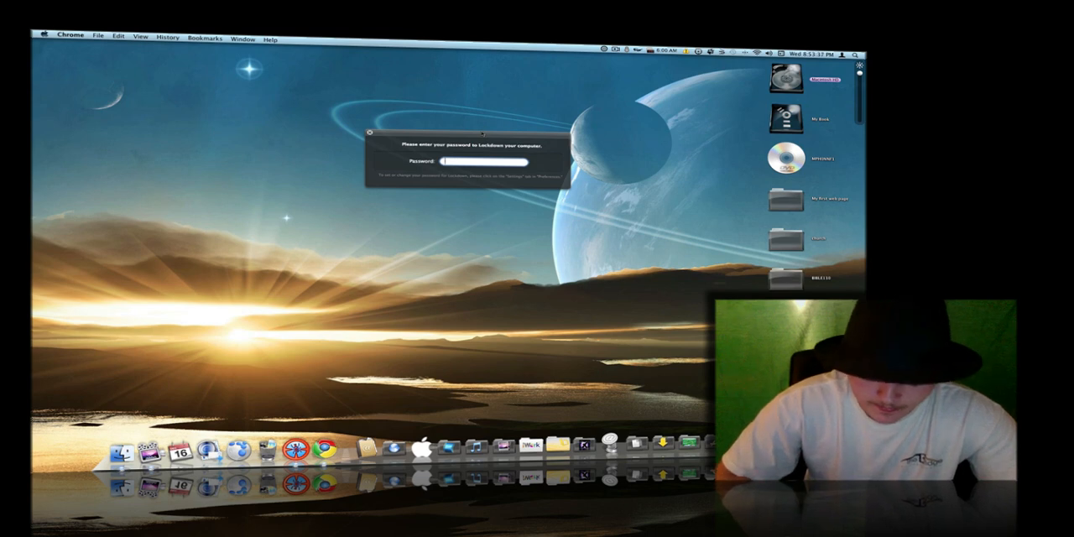
{"action": "type", "text": "password"}
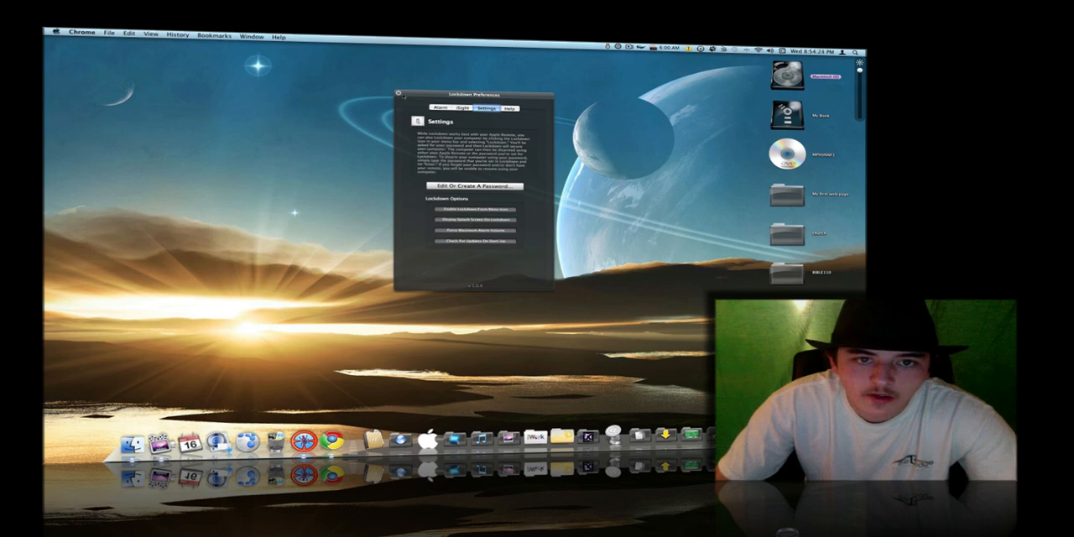
{"action": "left_click", "coordinate": [611, 45]}
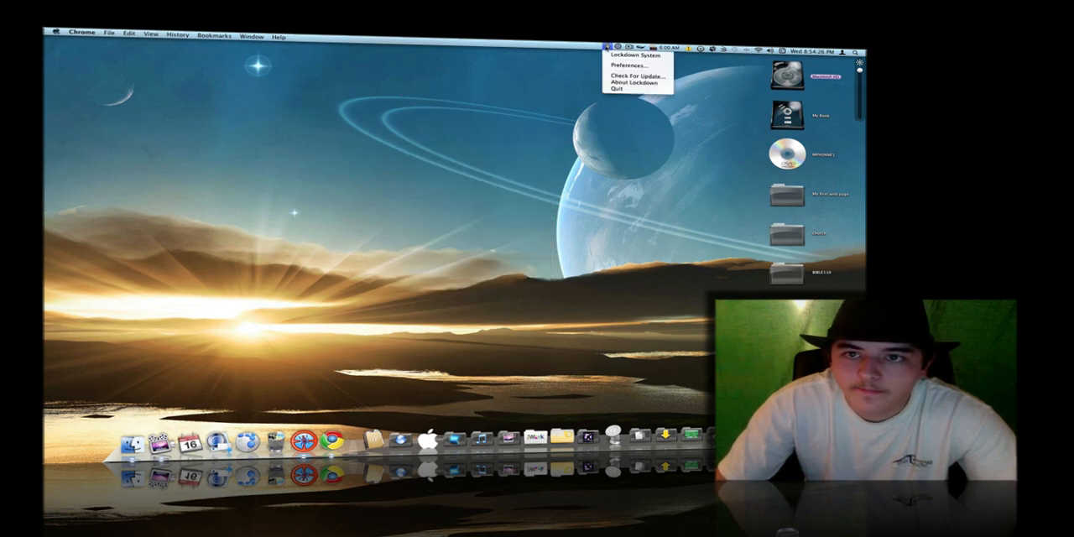